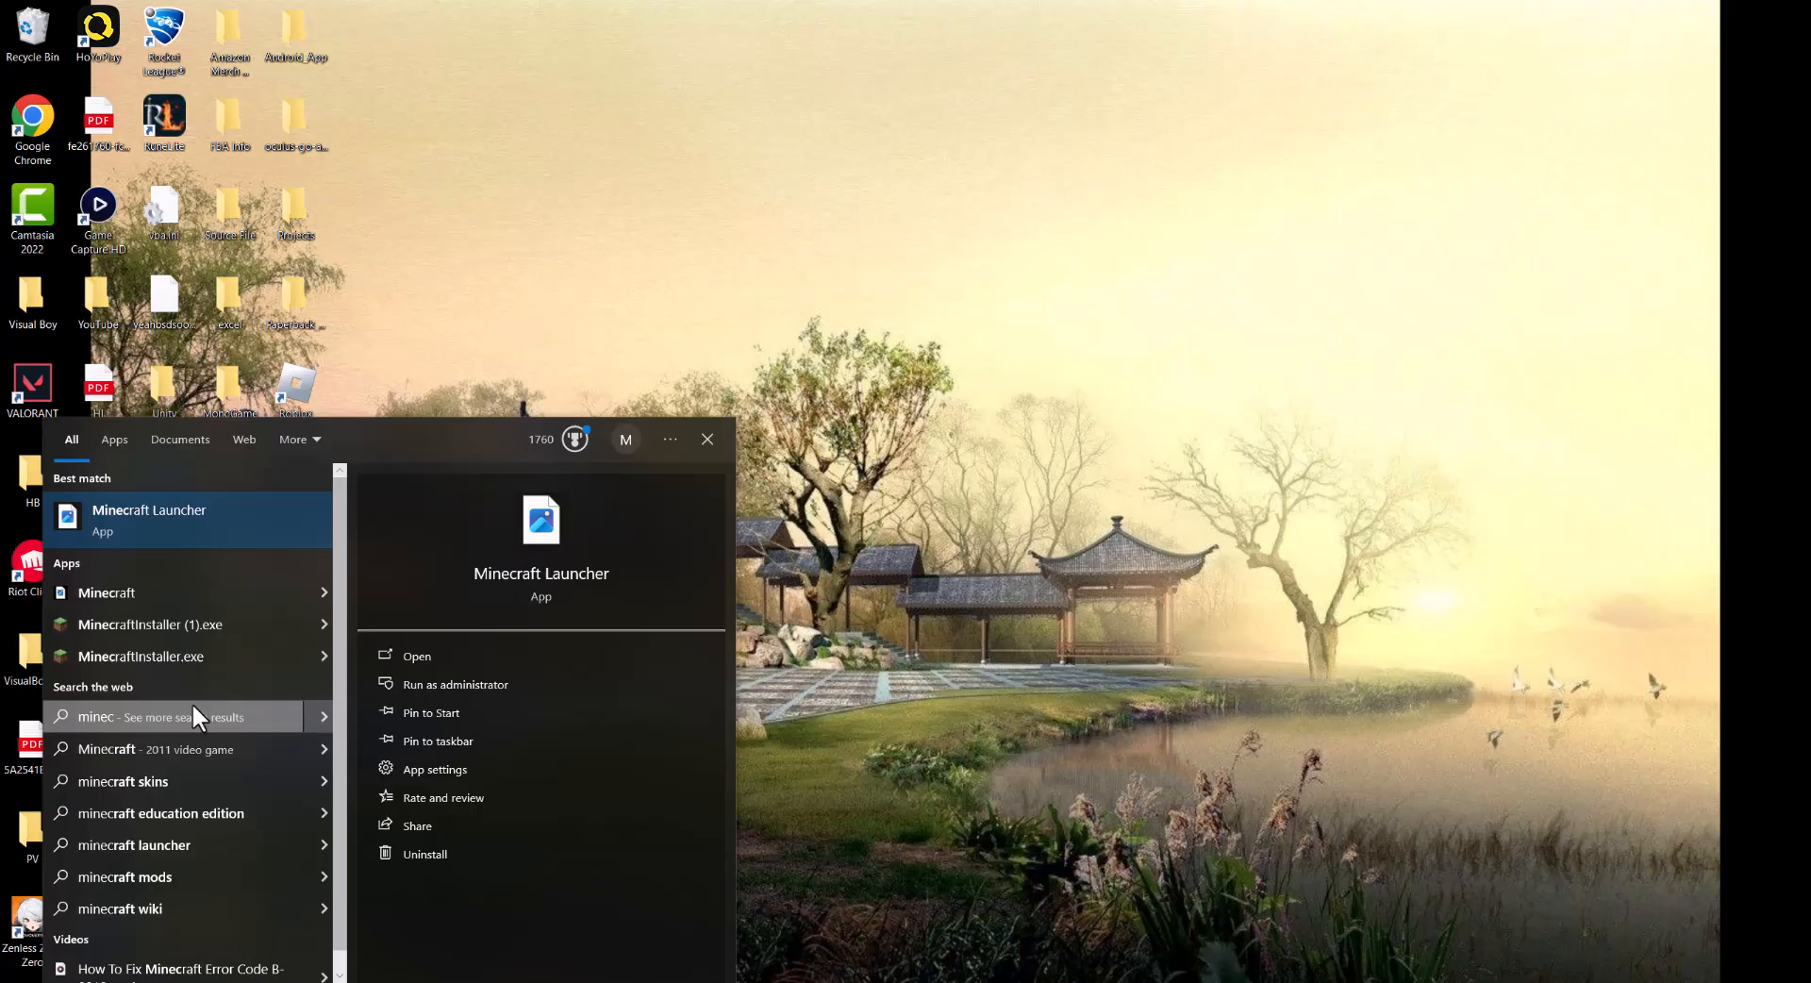
From the Minecraft Launcher search result's context menu, go to its App settings page.
{"action": "right_click", "coordinate": [147, 518]}
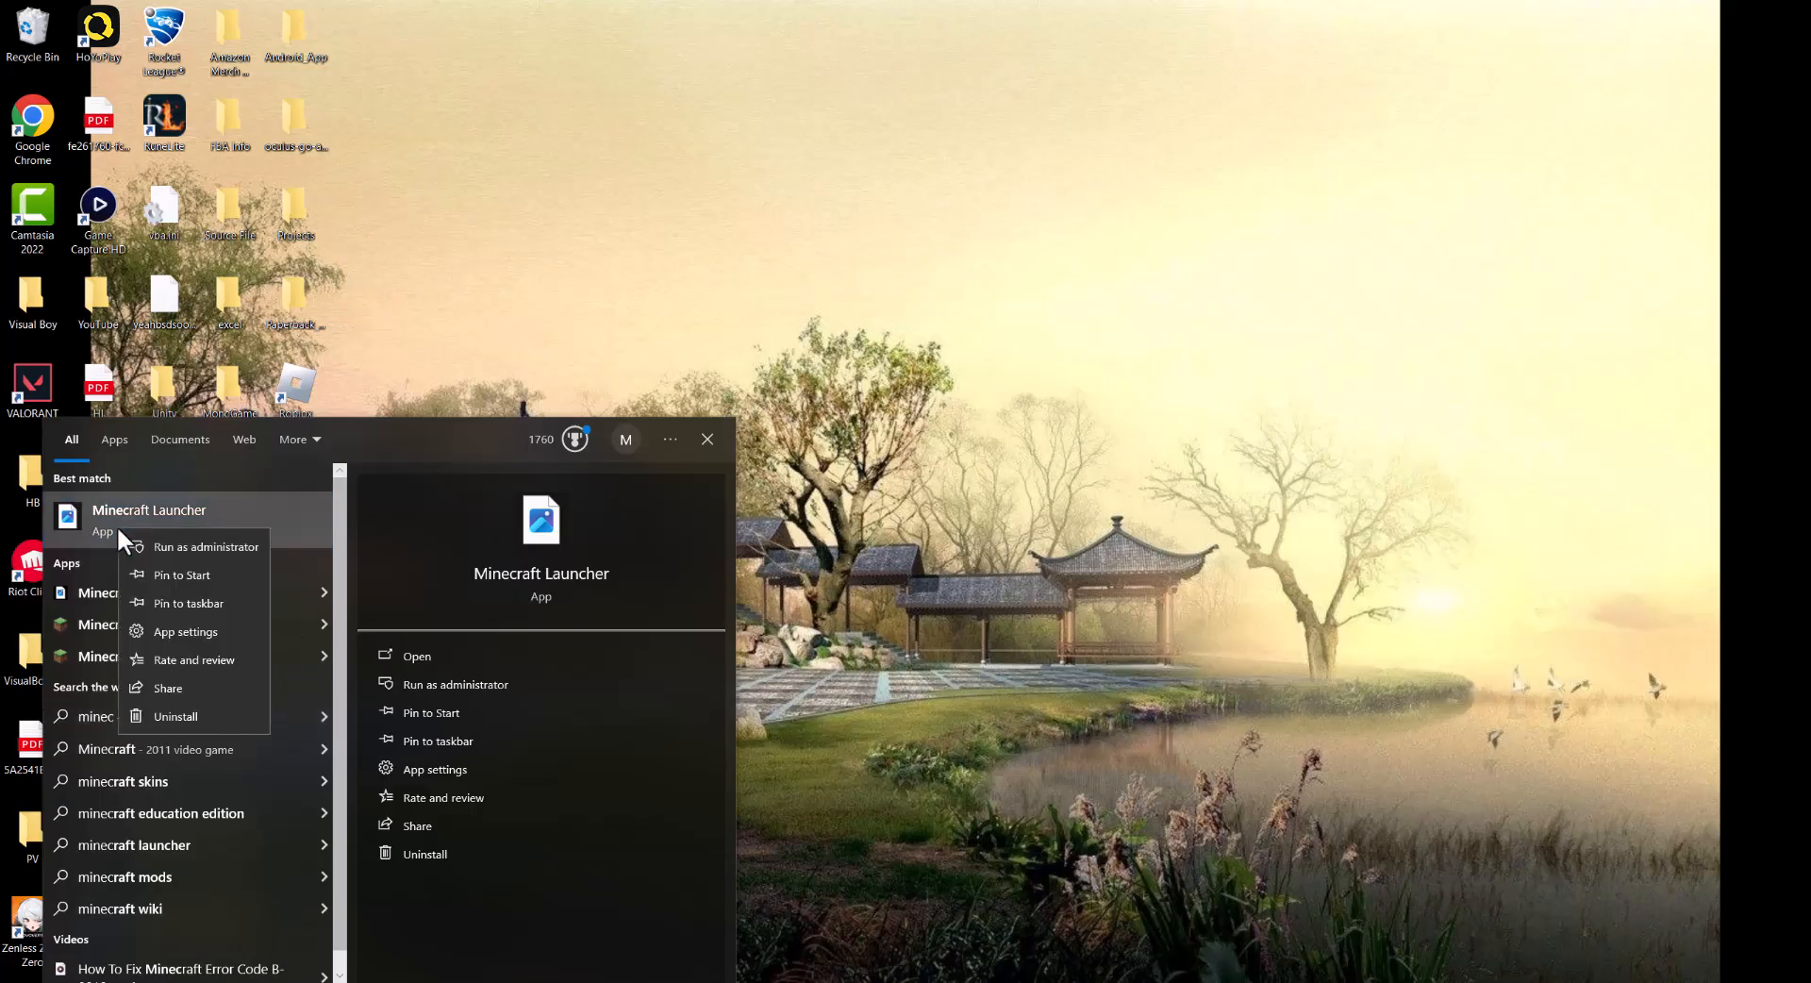
{"action": "mouse_move", "coordinate": [173, 553]}
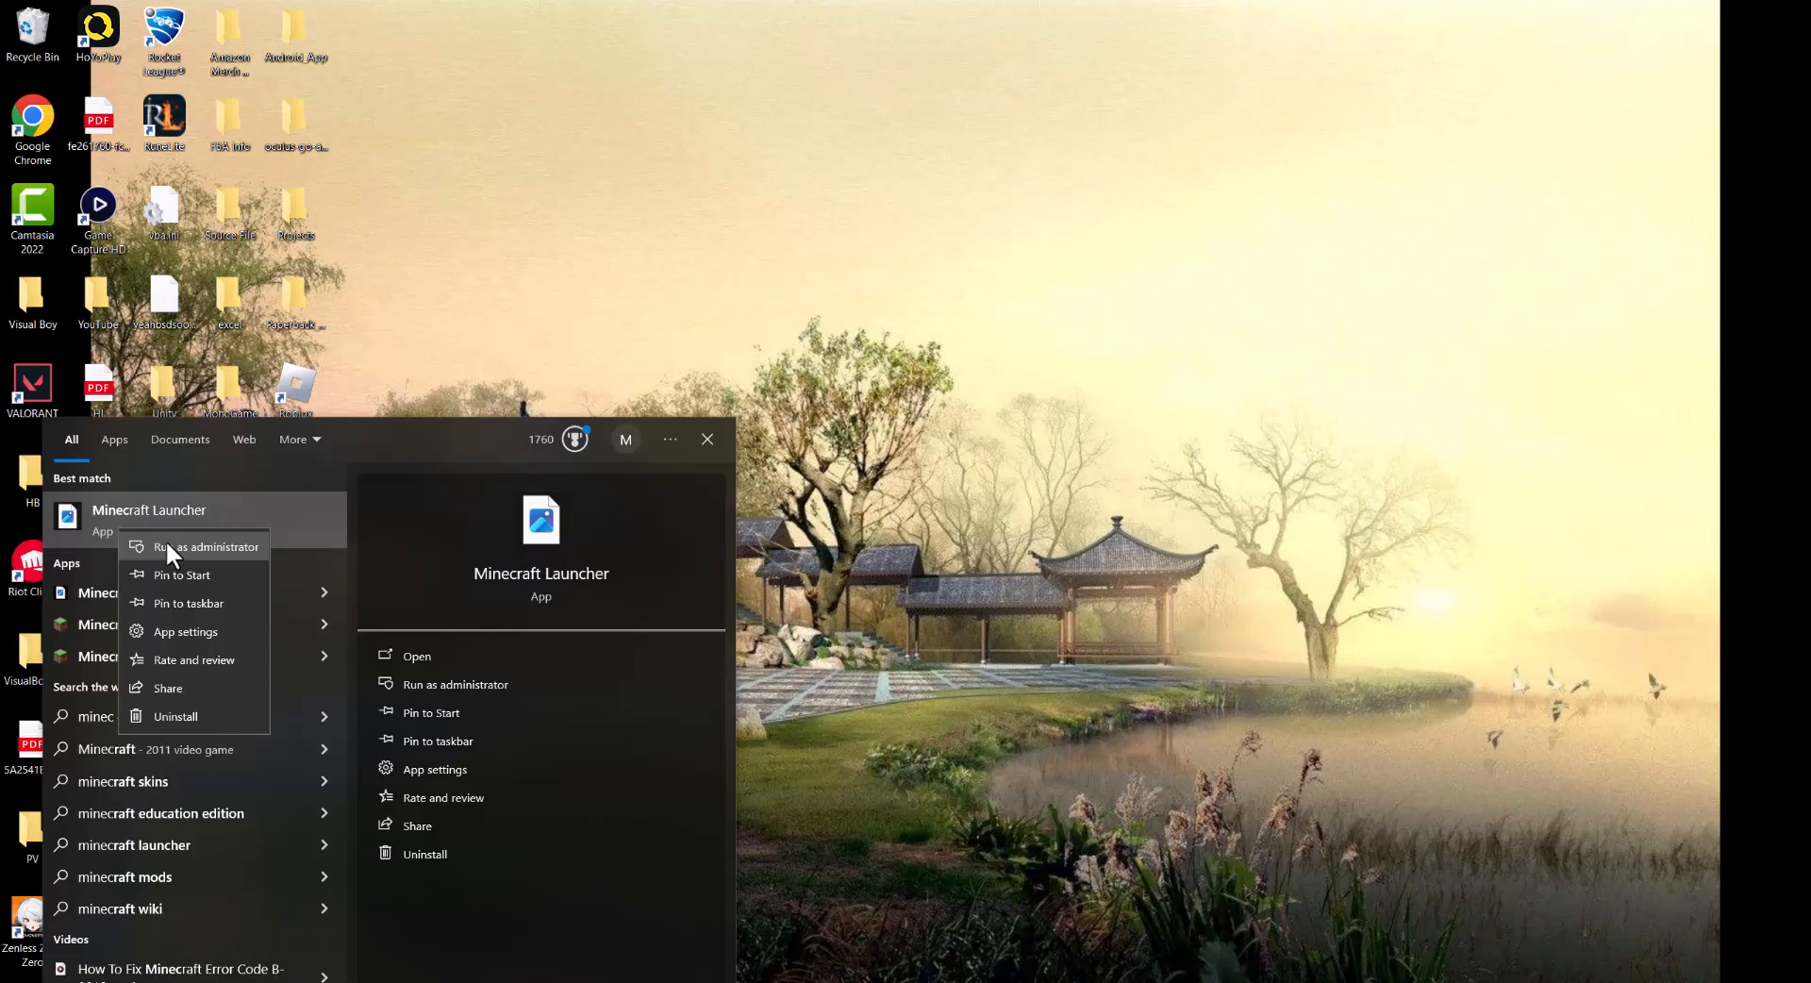
{"action": "mouse_move", "coordinate": [184, 547]}
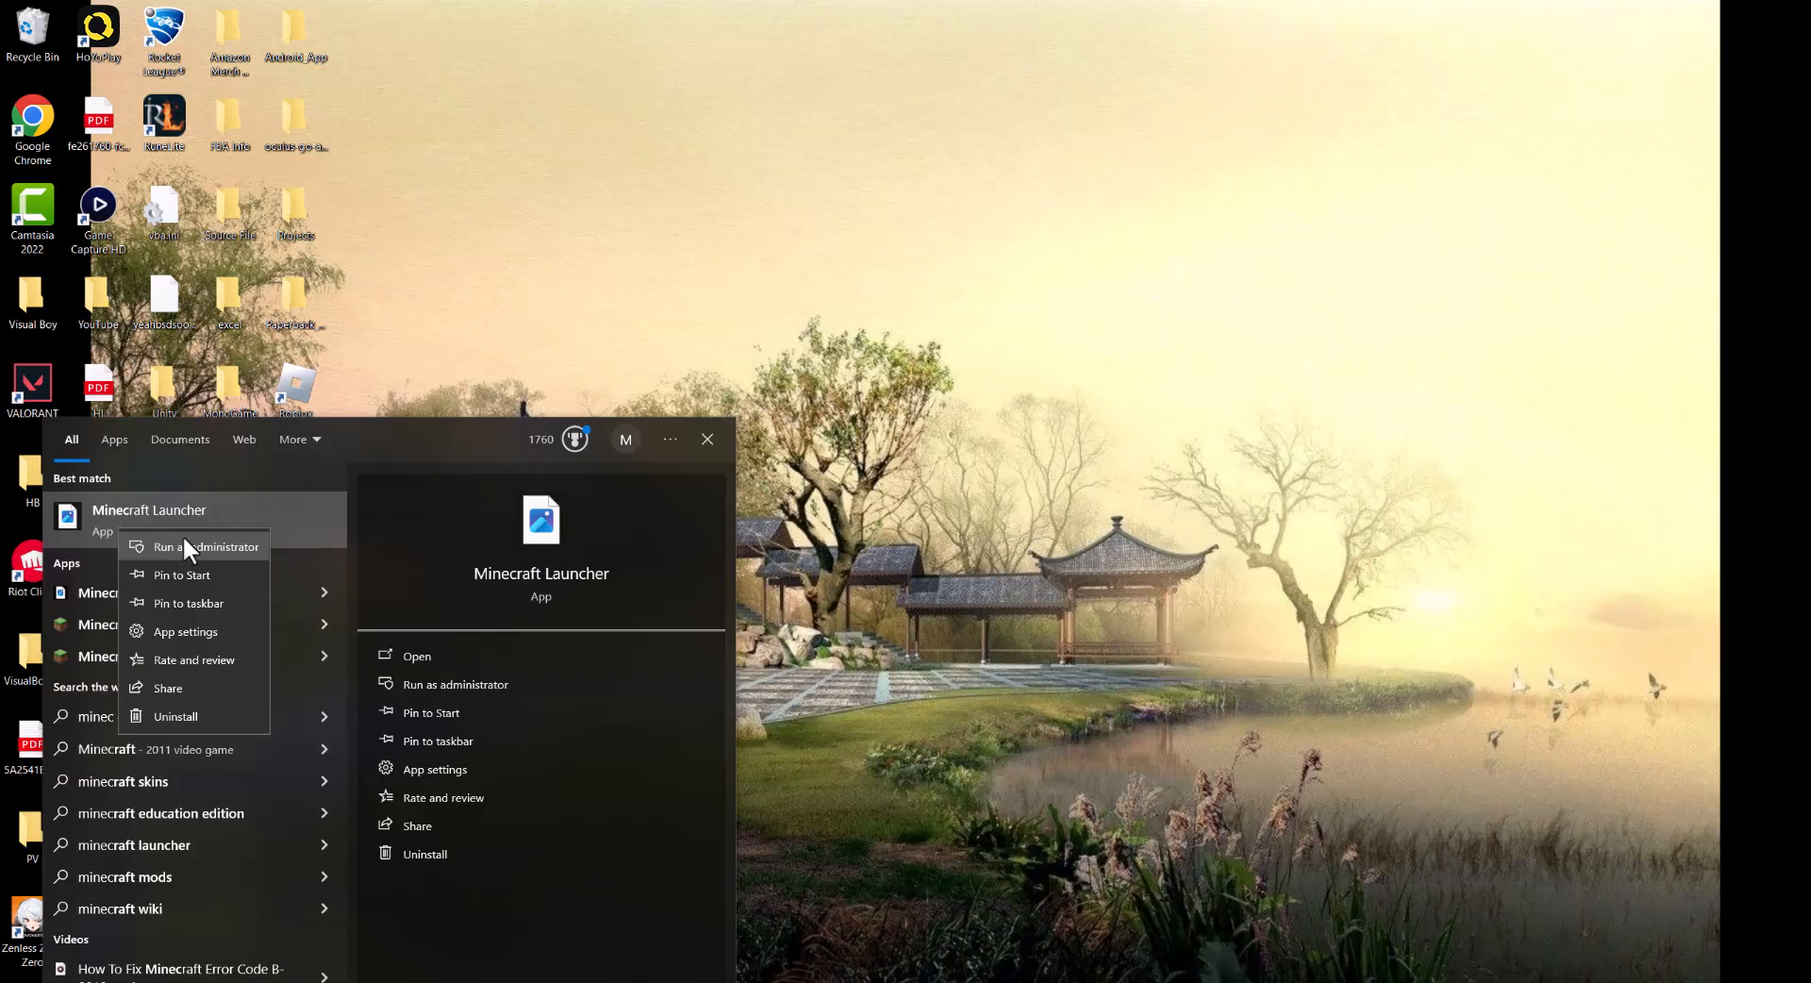
{"action": "left_click", "coordinate": [185, 630]}
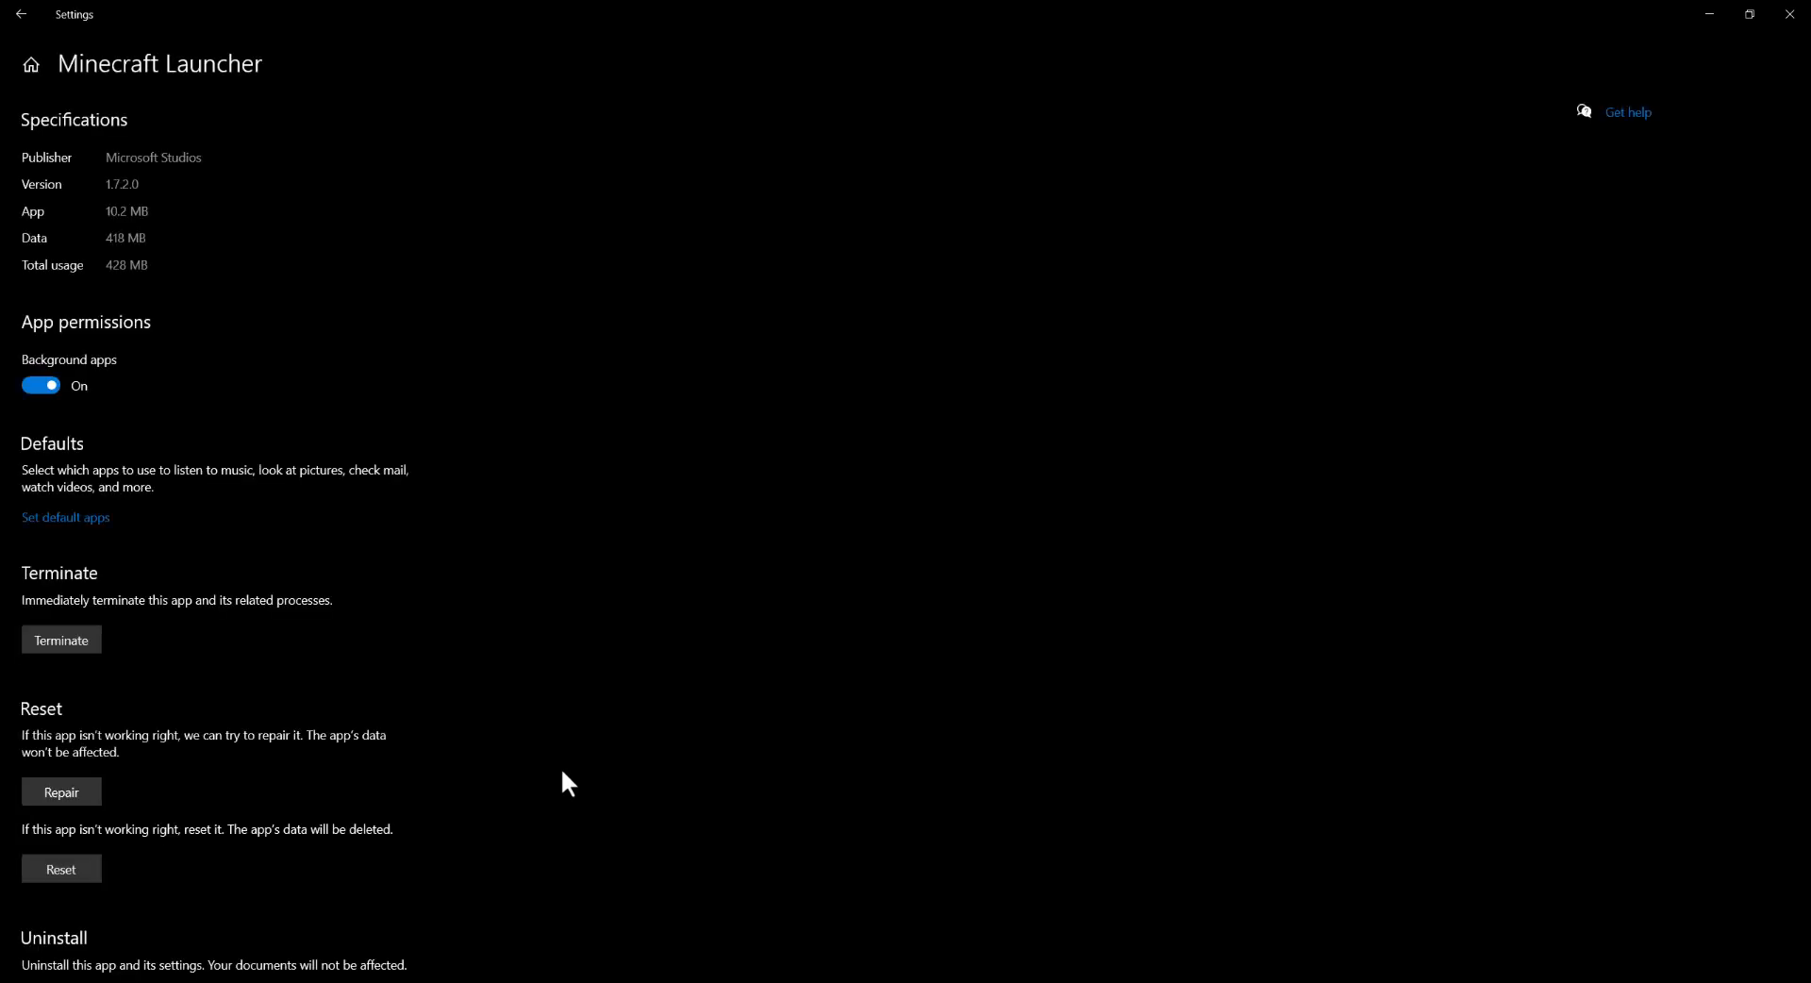
{"action": "scroll", "scroll_direction": "down", "scroll_amount": 3}
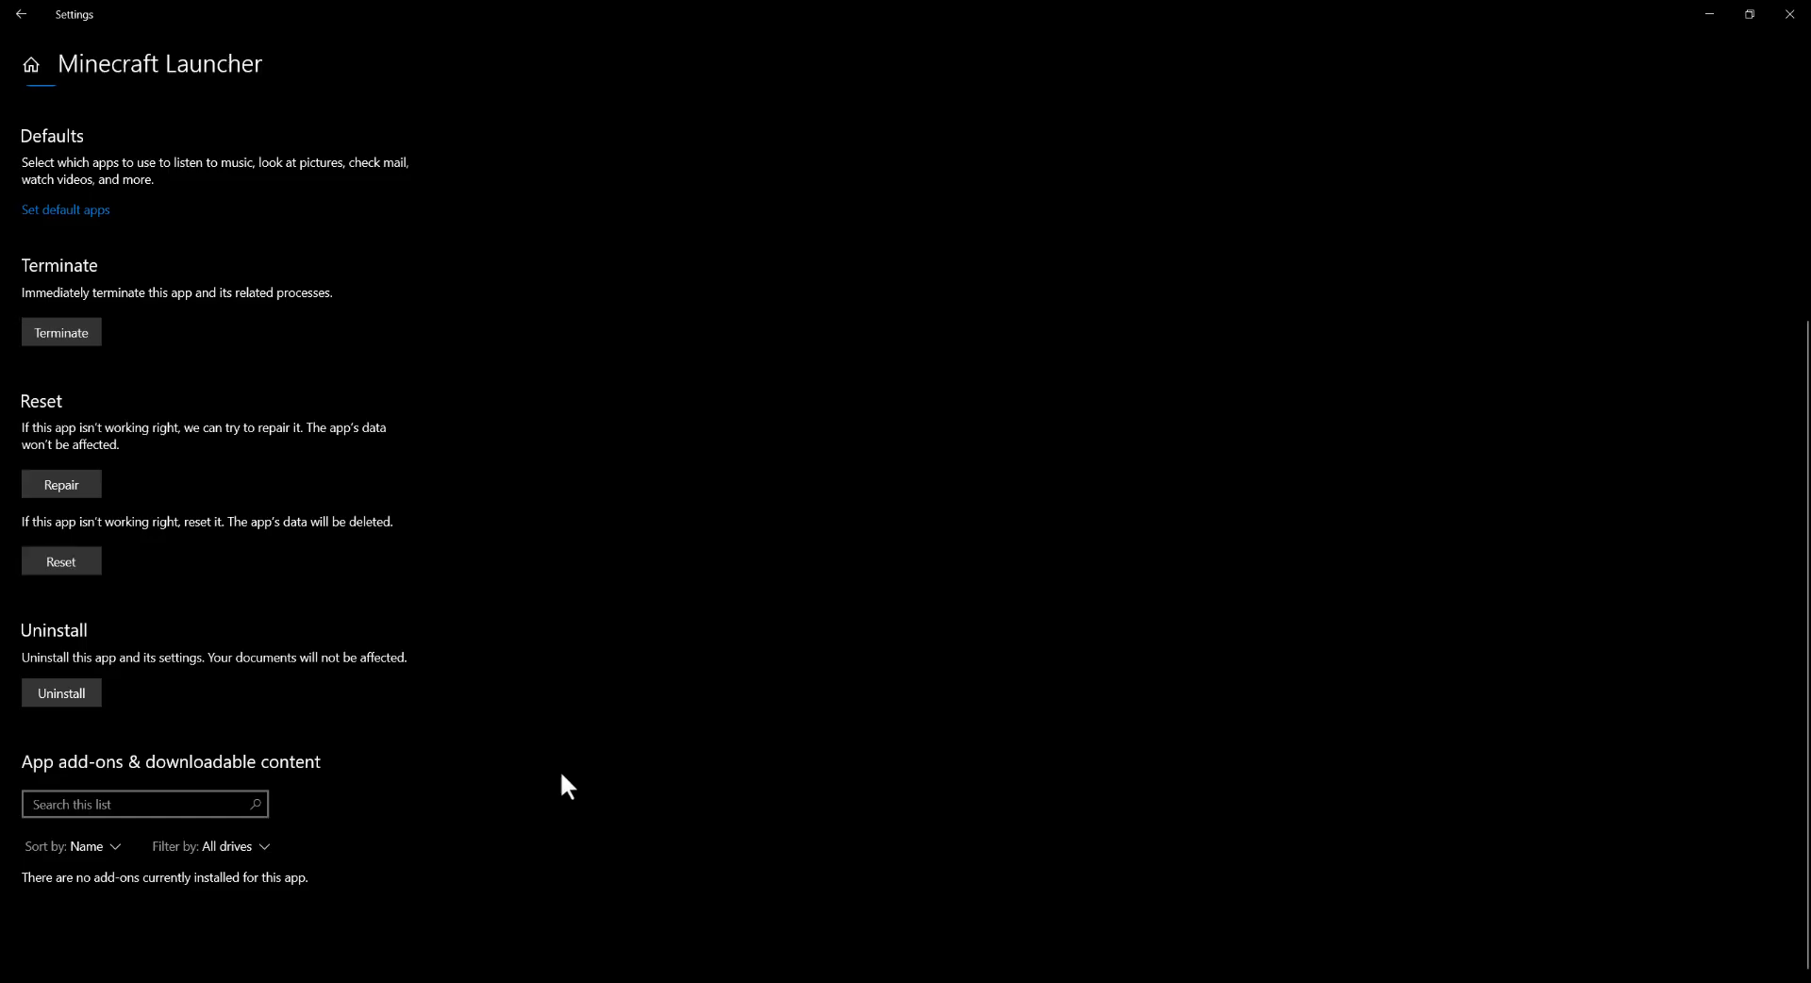
{"action": "mouse_move", "coordinate": [61, 332]}
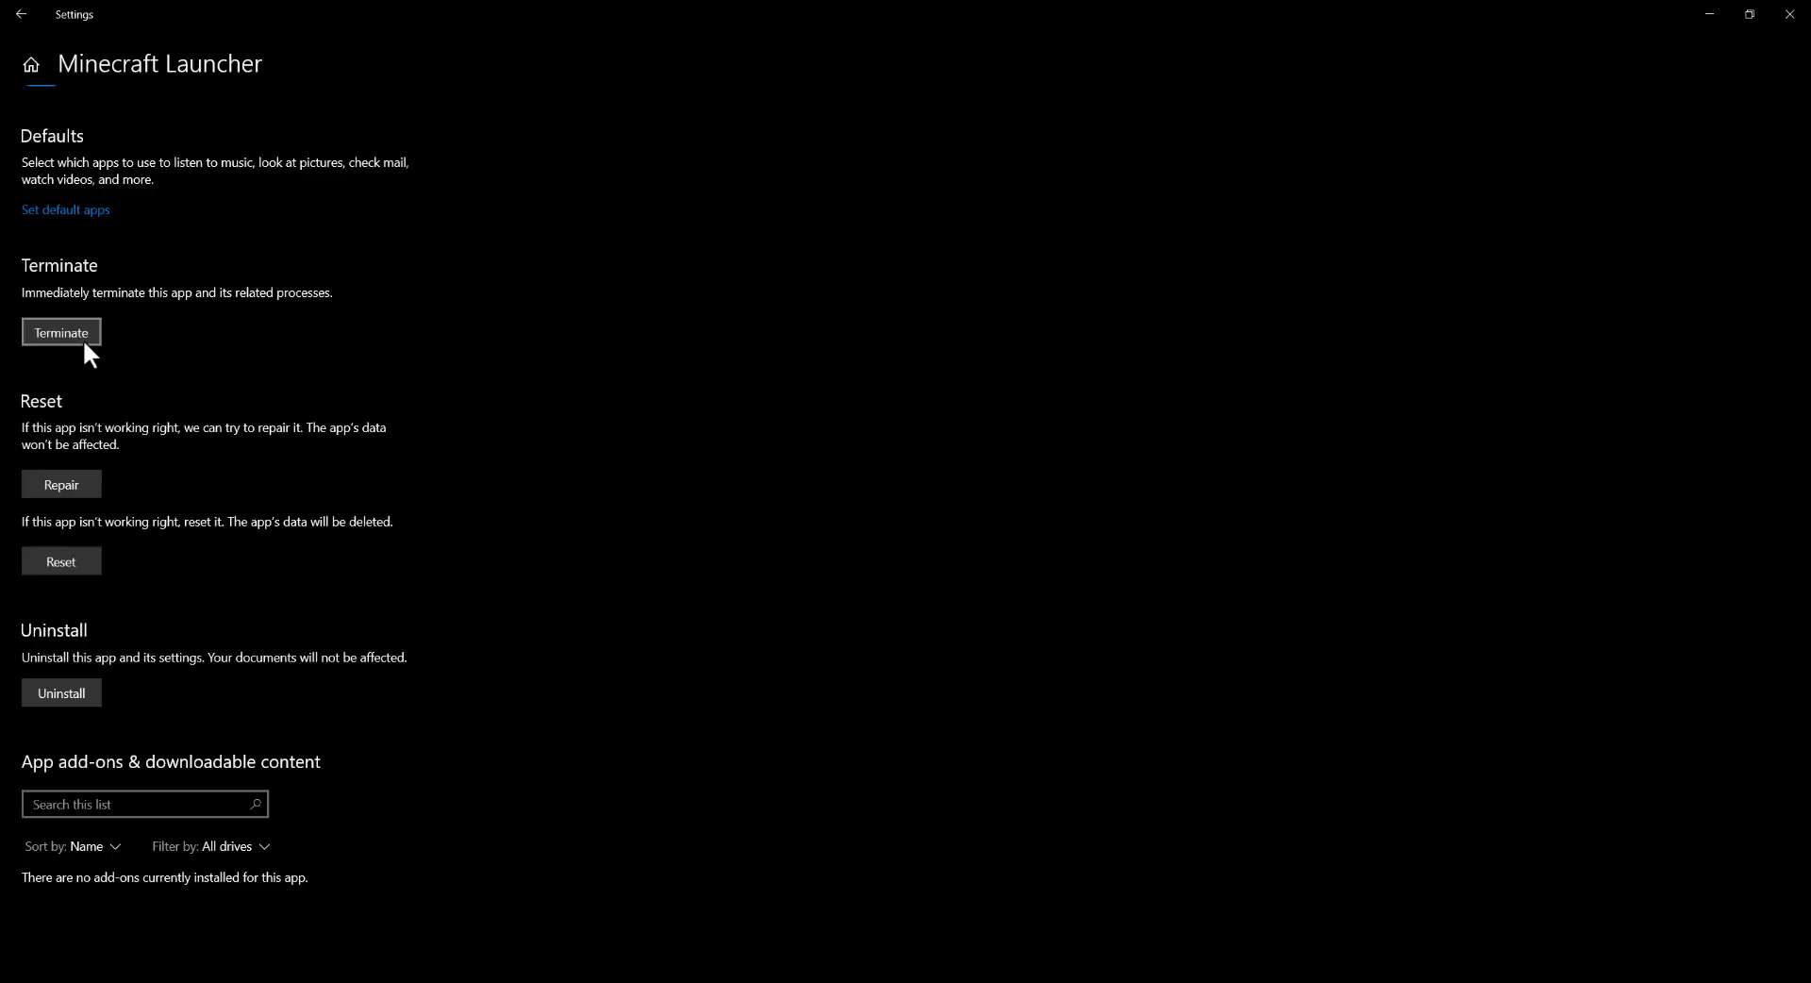
{"action": "mouse_move", "coordinate": [113, 435]}
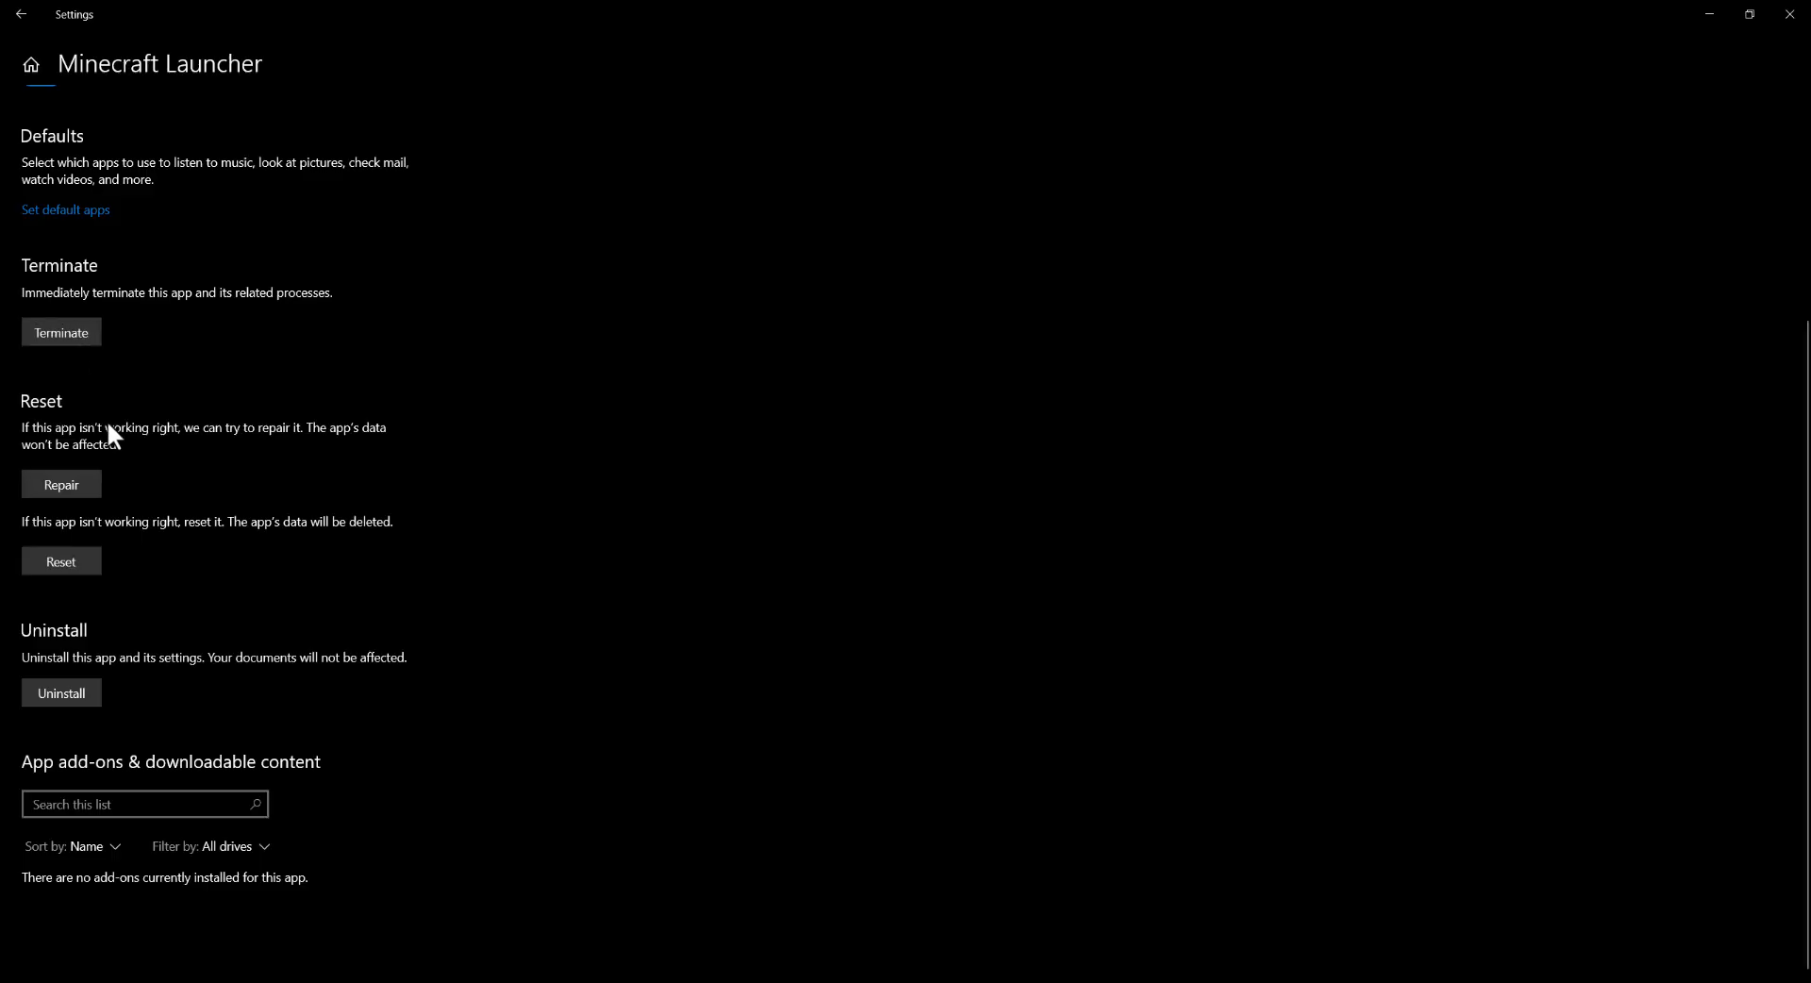
{"action": "mouse_move", "coordinate": [91, 485]}
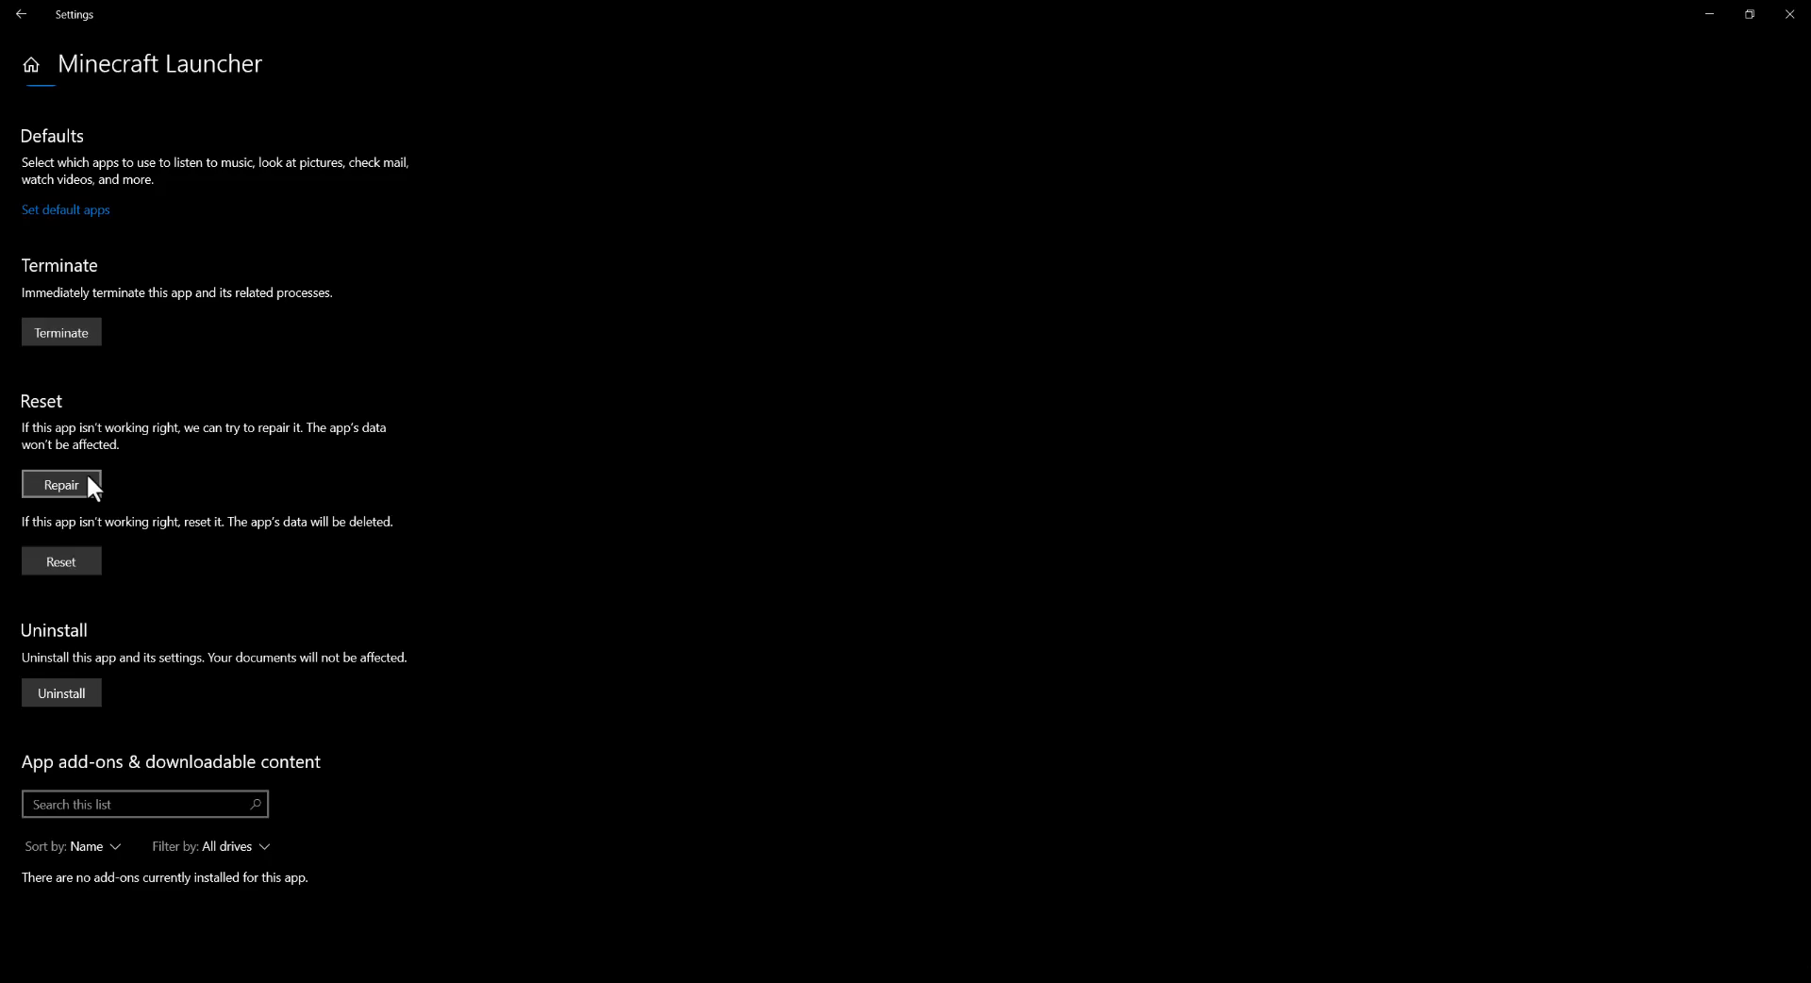
{"action": "mouse_move", "coordinate": [130, 684]}
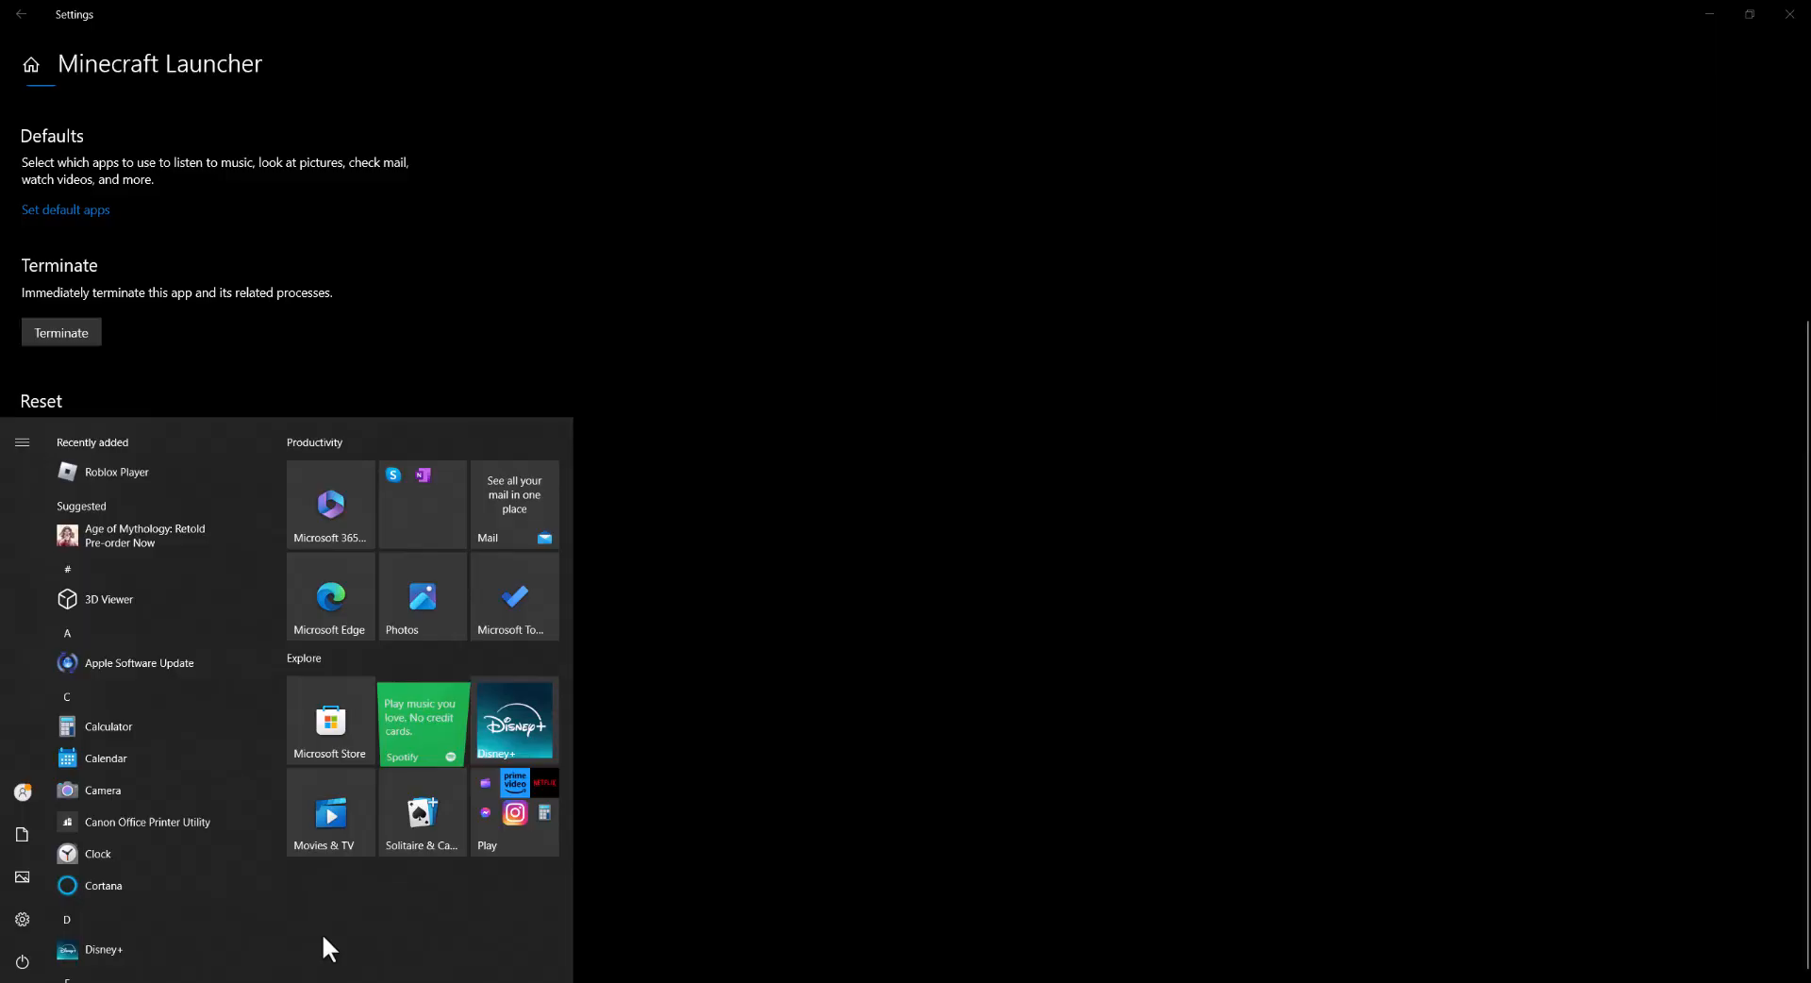
{"action": "left_click", "coordinate": [21, 962]}
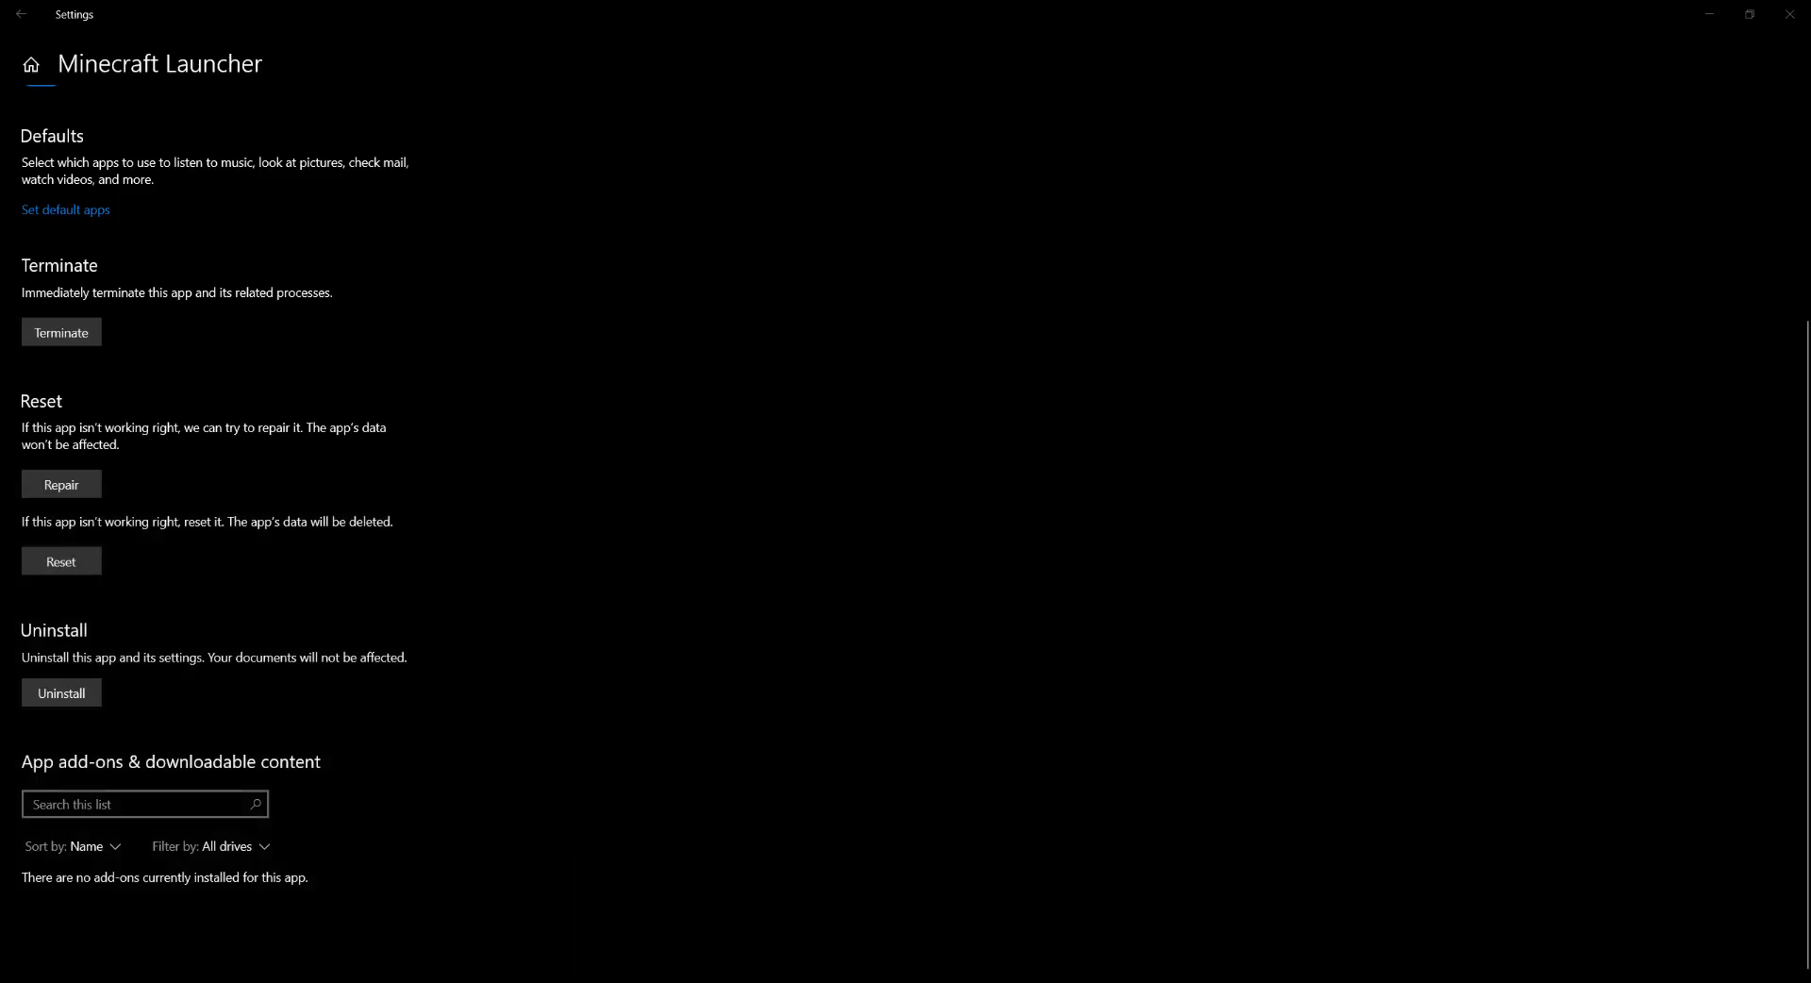
{"action": "mouse_move", "coordinate": [674, 664]}
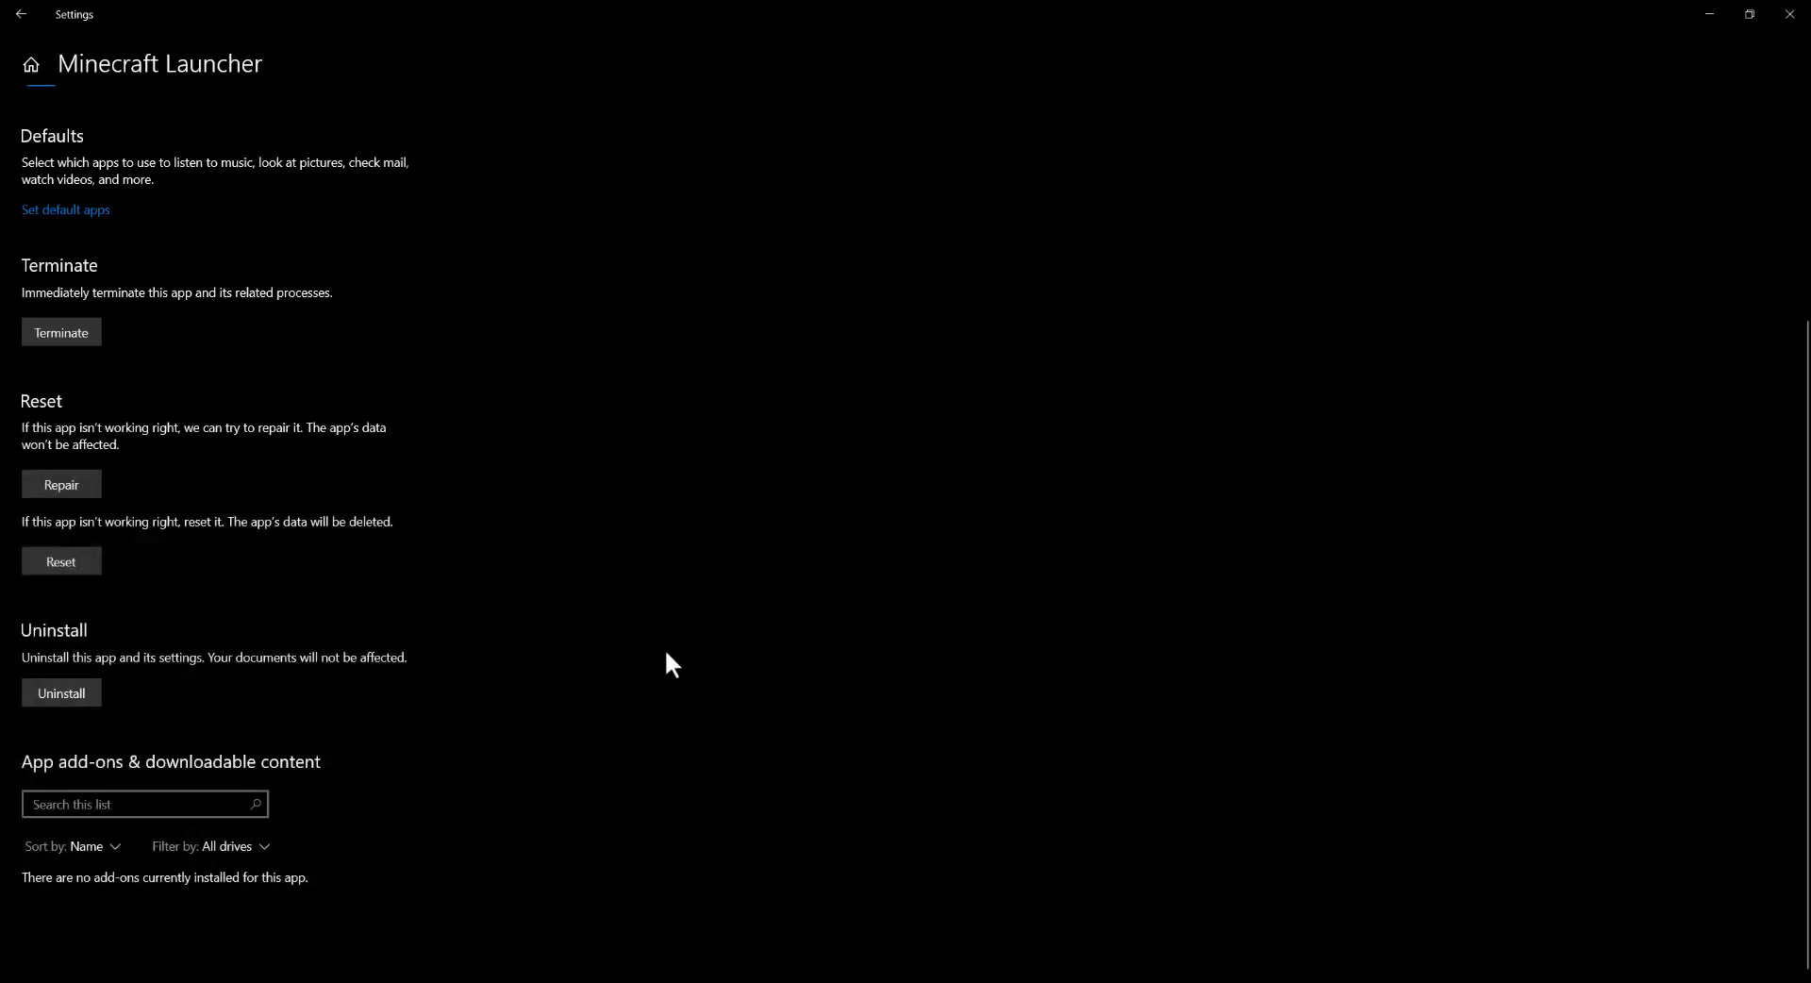